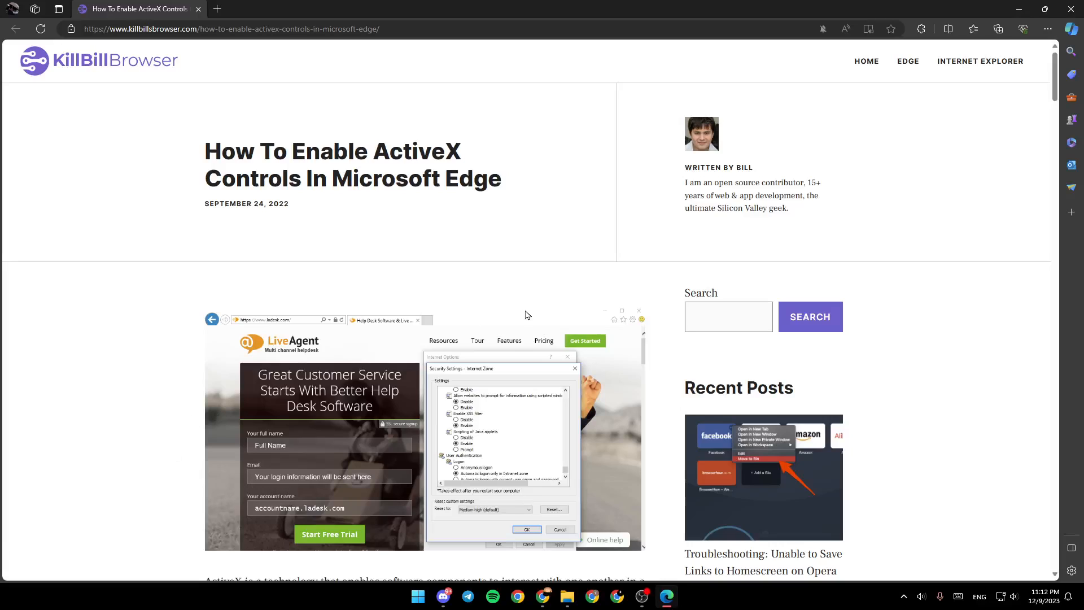
mouse_move(740, 229)
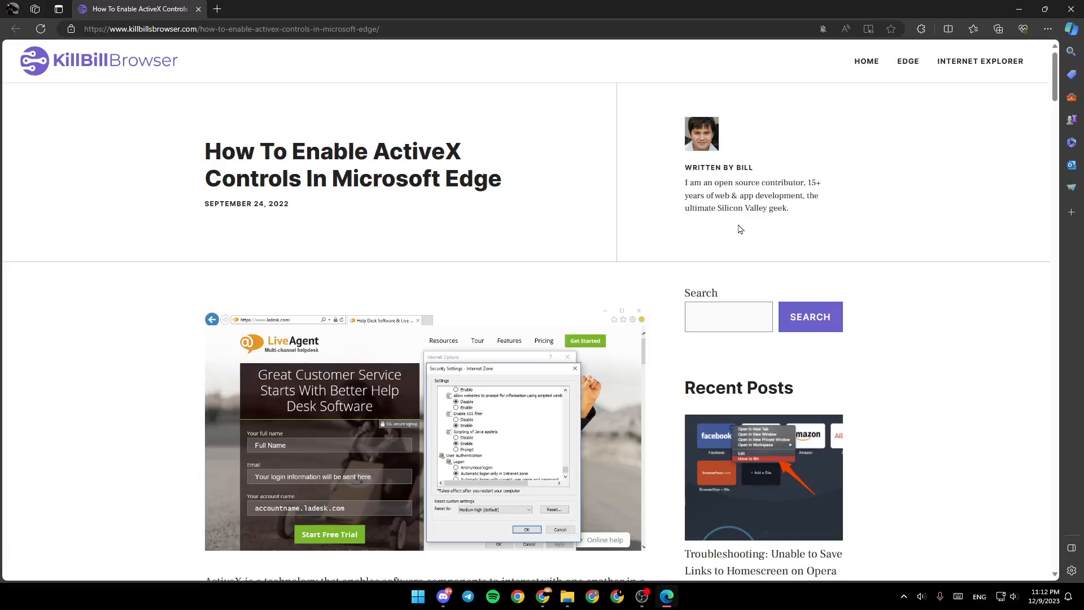
mouse_move(872, 235)
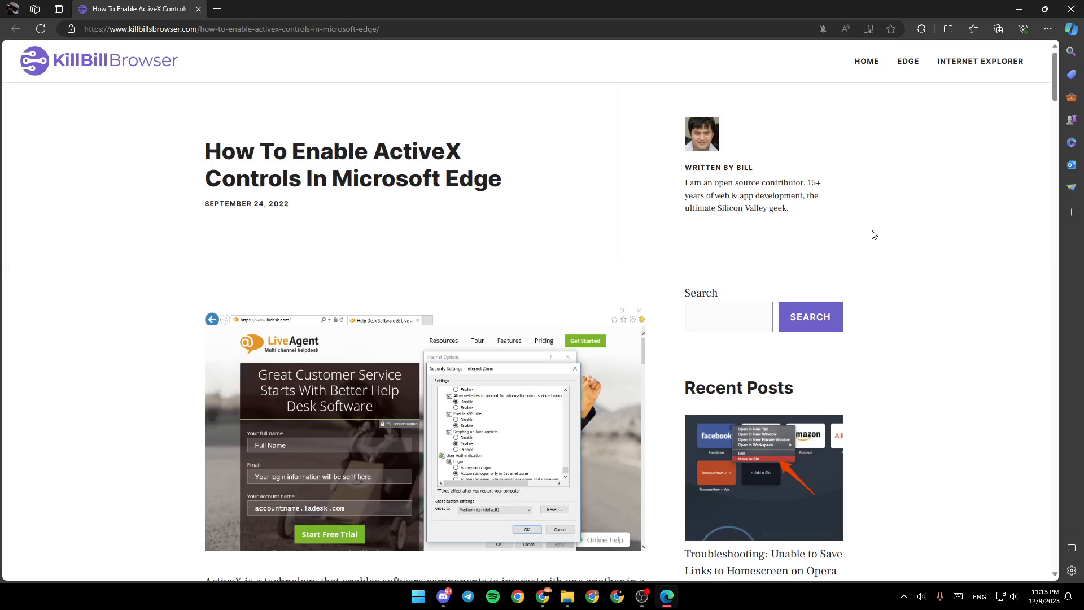
scroll(down, 3)
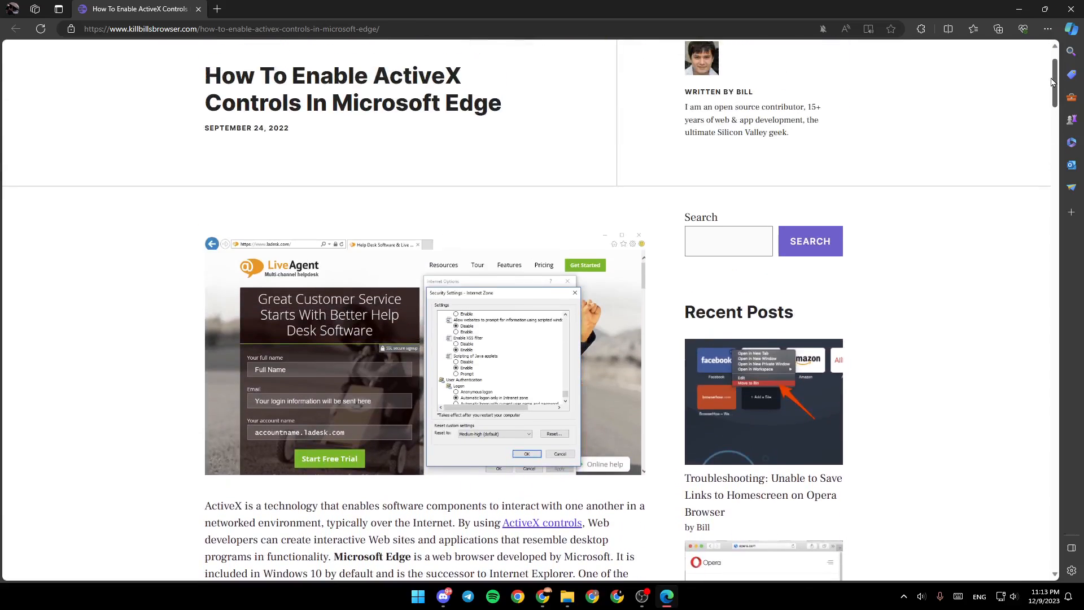
scroll(down, 3)
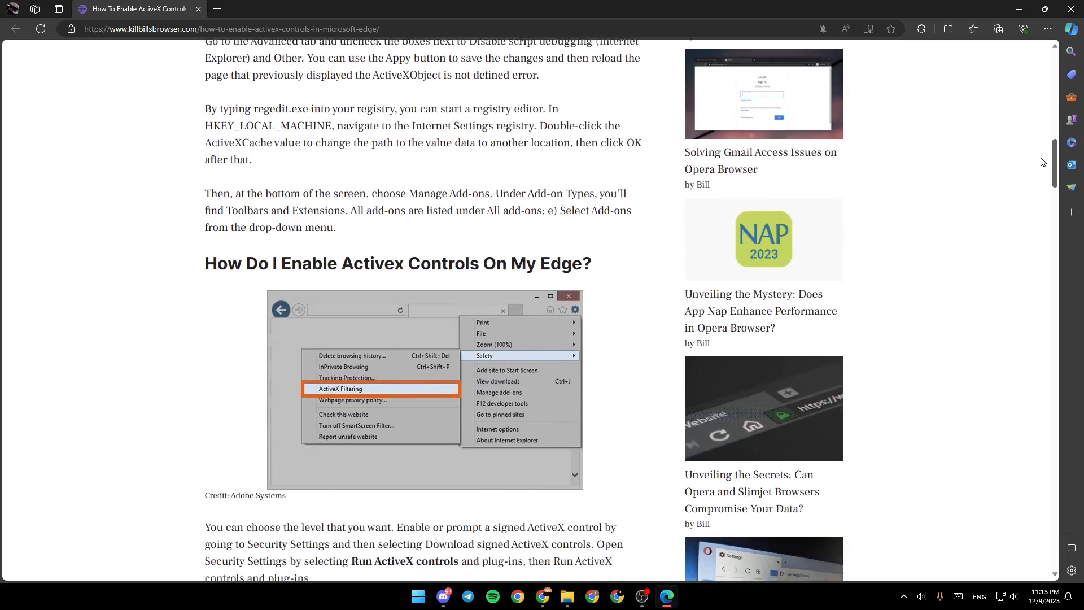
scroll(down, 3)
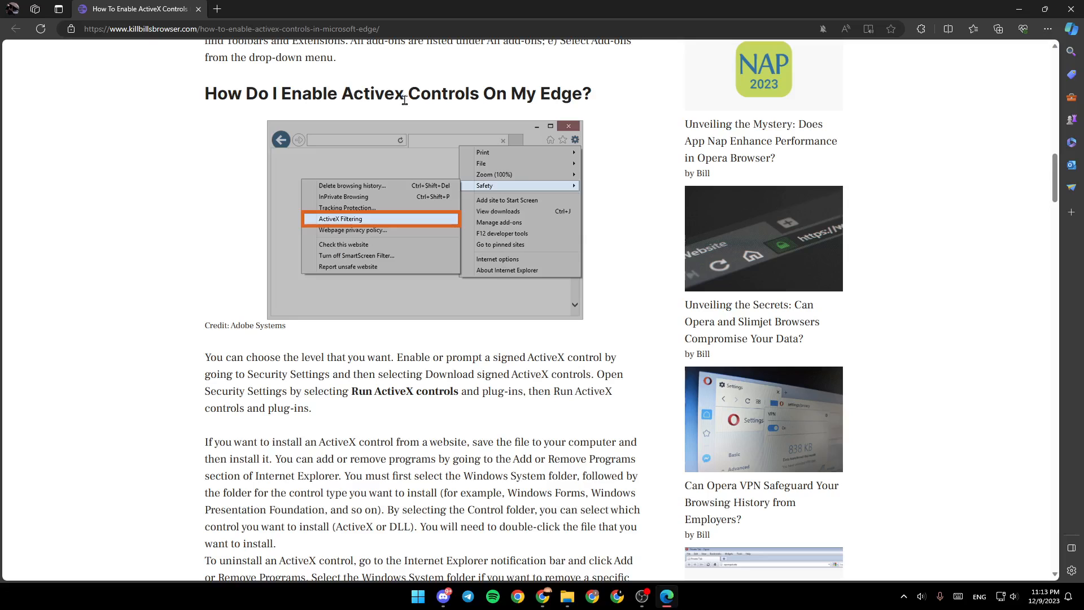
mouse_move(862, 150)
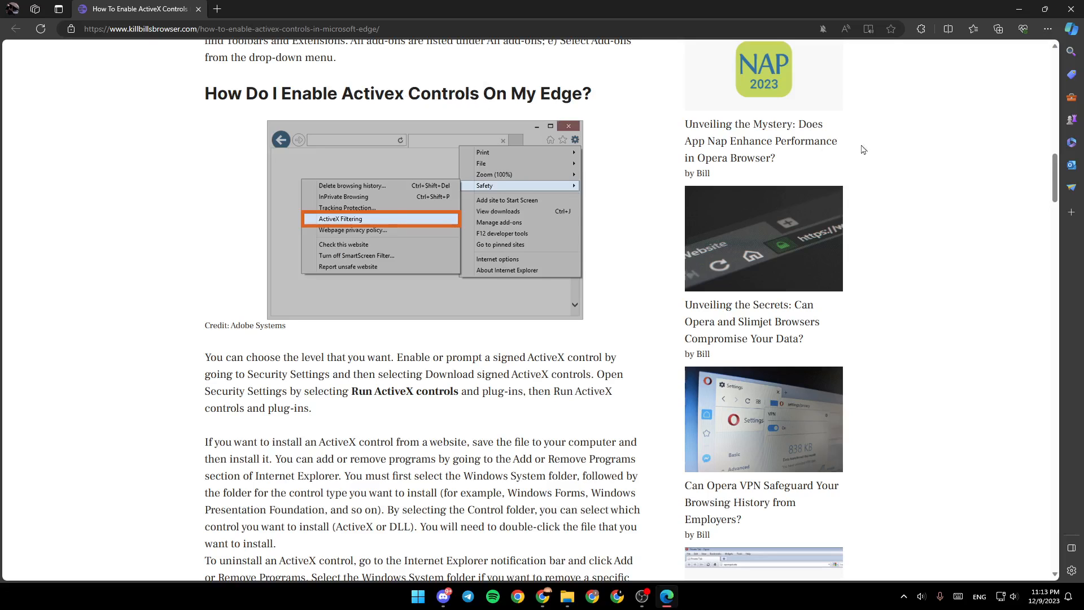
scroll(down, 3)
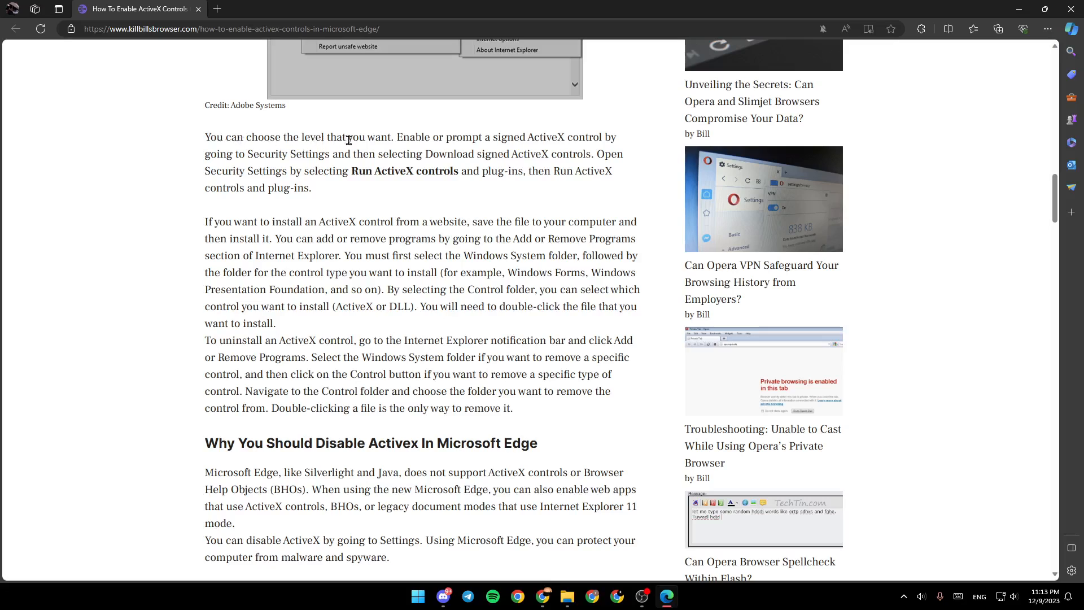
mouse_move(460, 136)
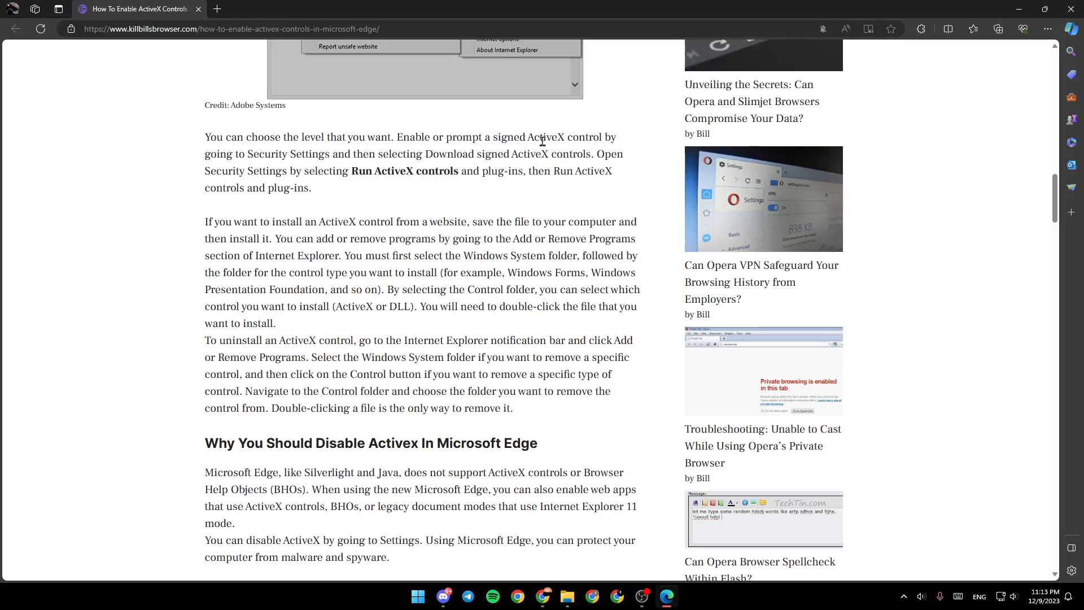
mouse_move(241, 151)
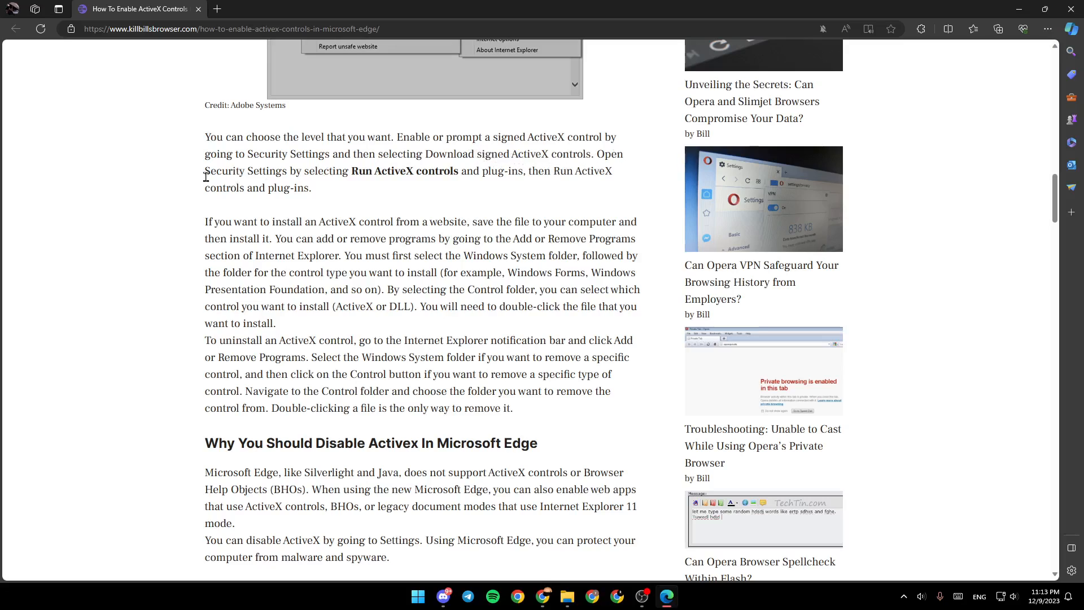
mouse_move(344, 185)
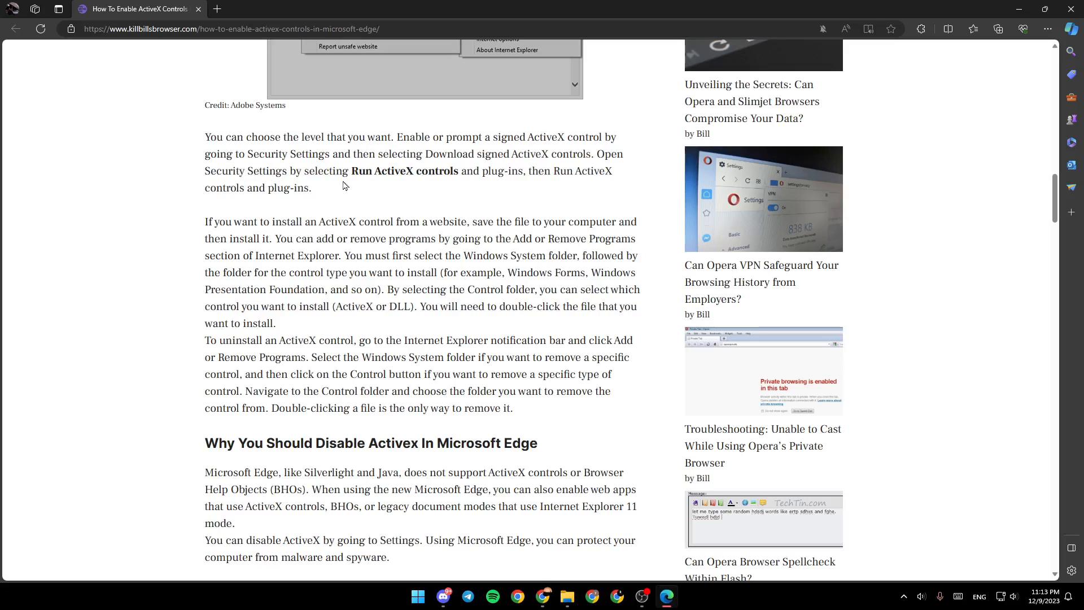
mouse_move(406, 186)
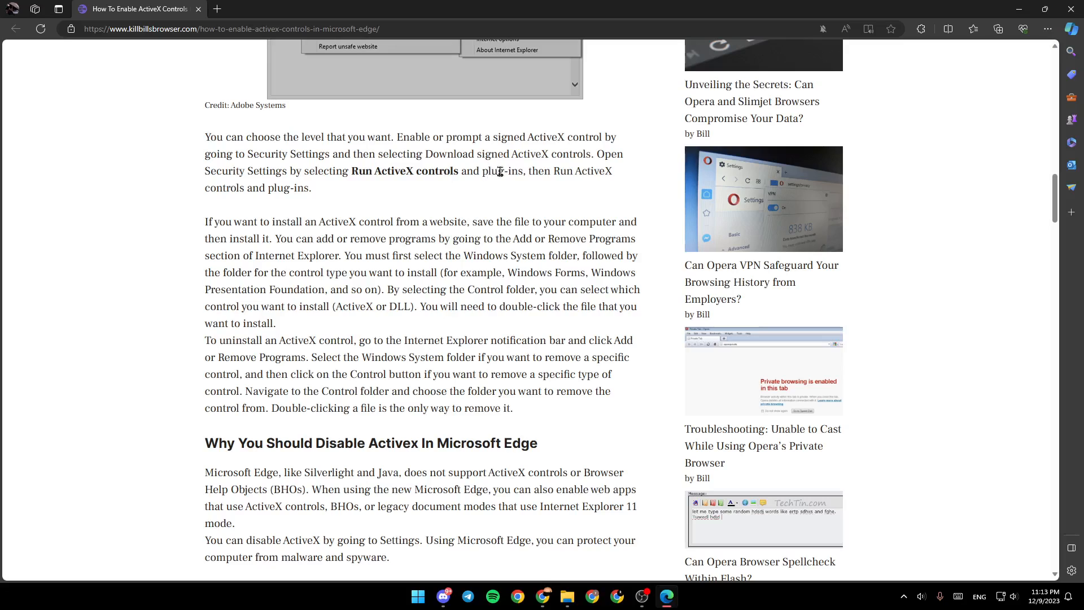
mouse_move(591, 169)
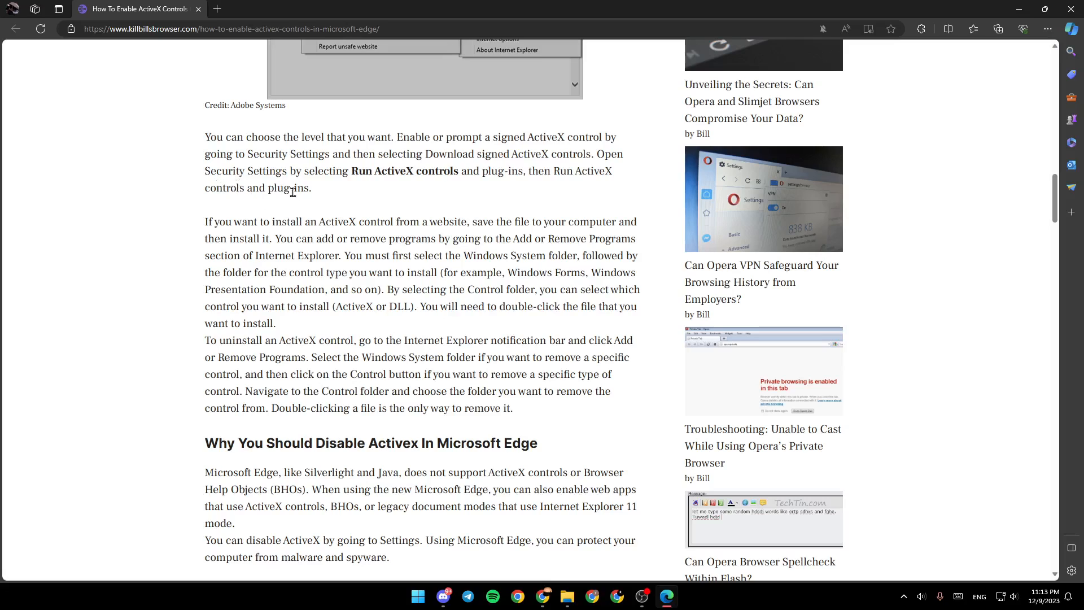
scroll(down, 3)
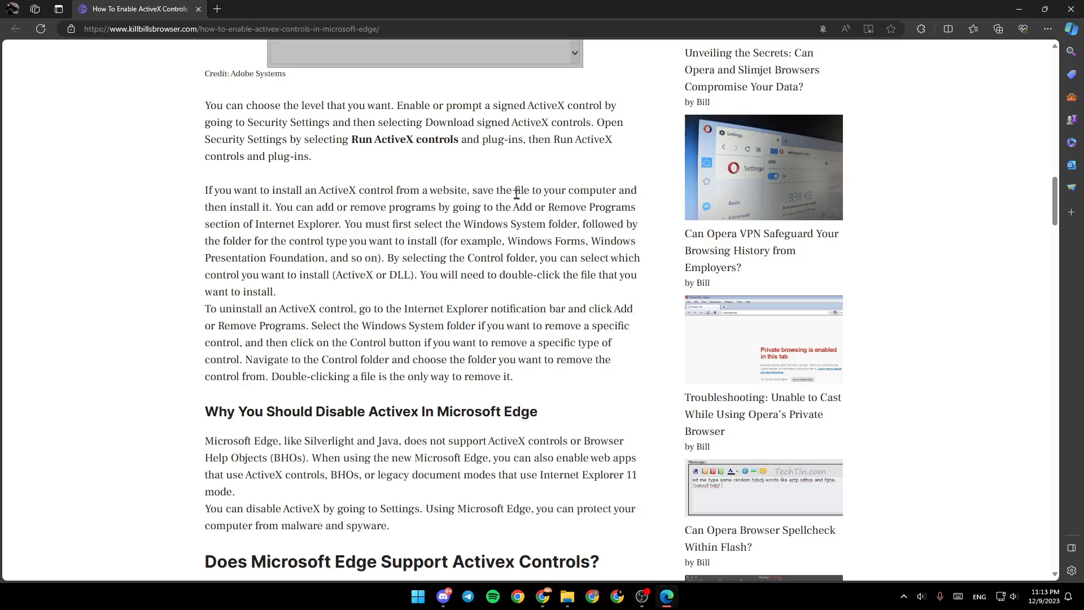
mouse_move(215, 204)
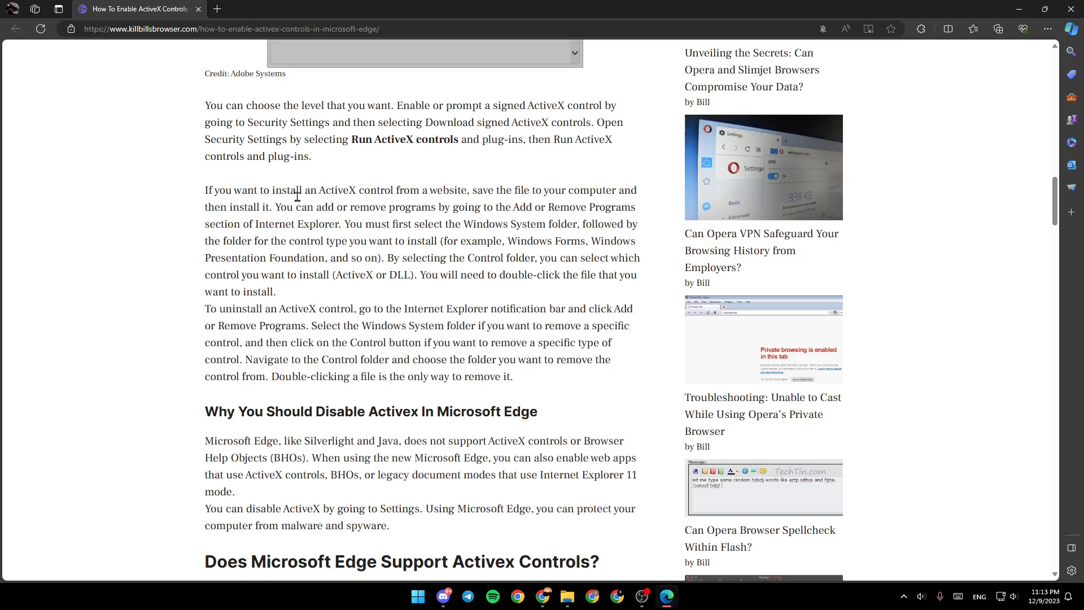
mouse_move(409, 212)
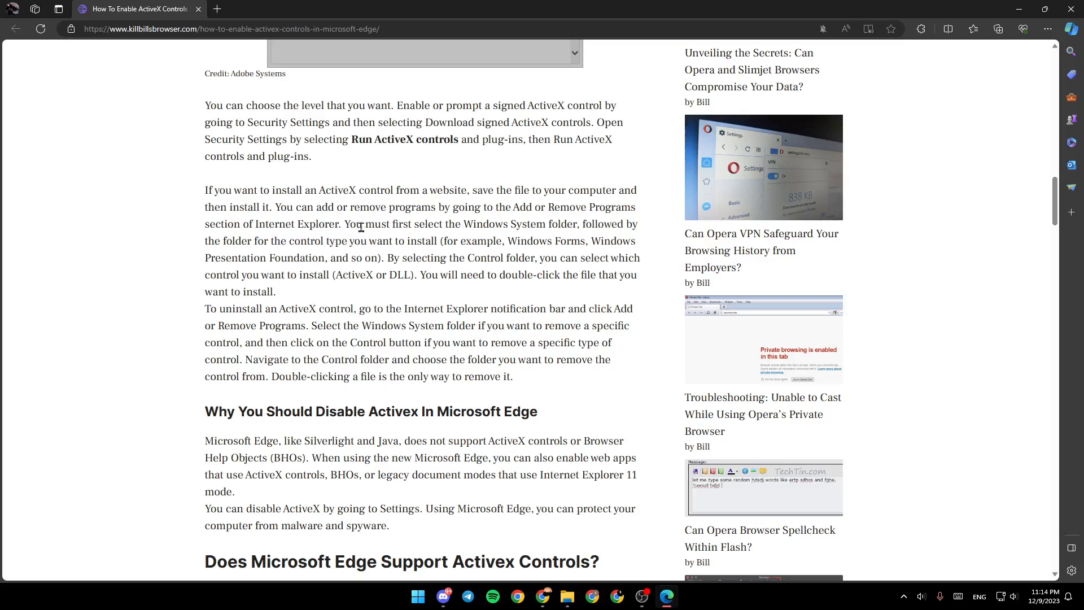
mouse_move(455, 232)
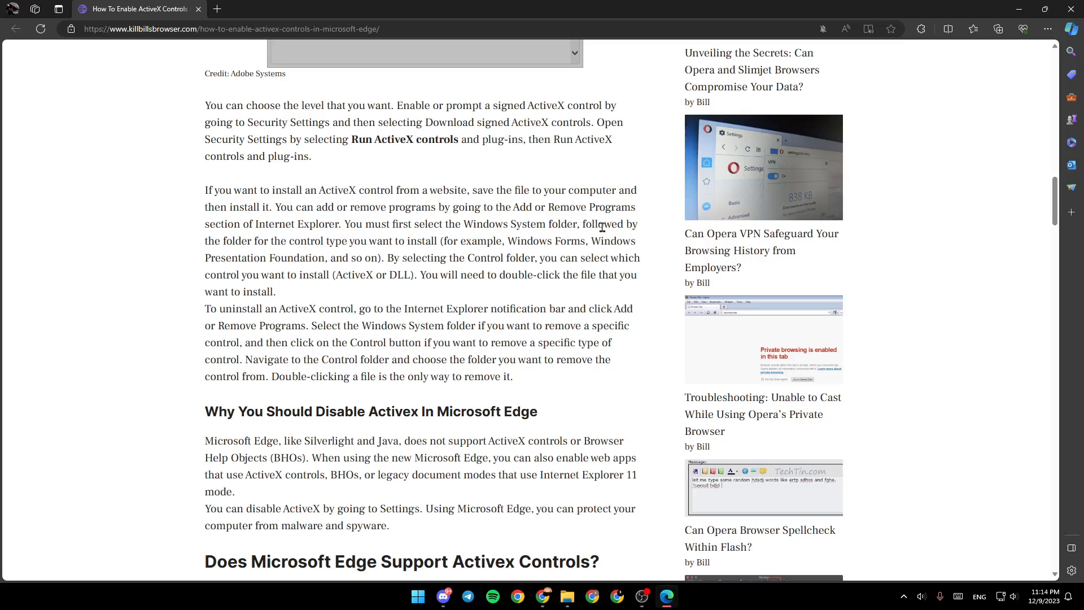
mouse_move(239, 246)
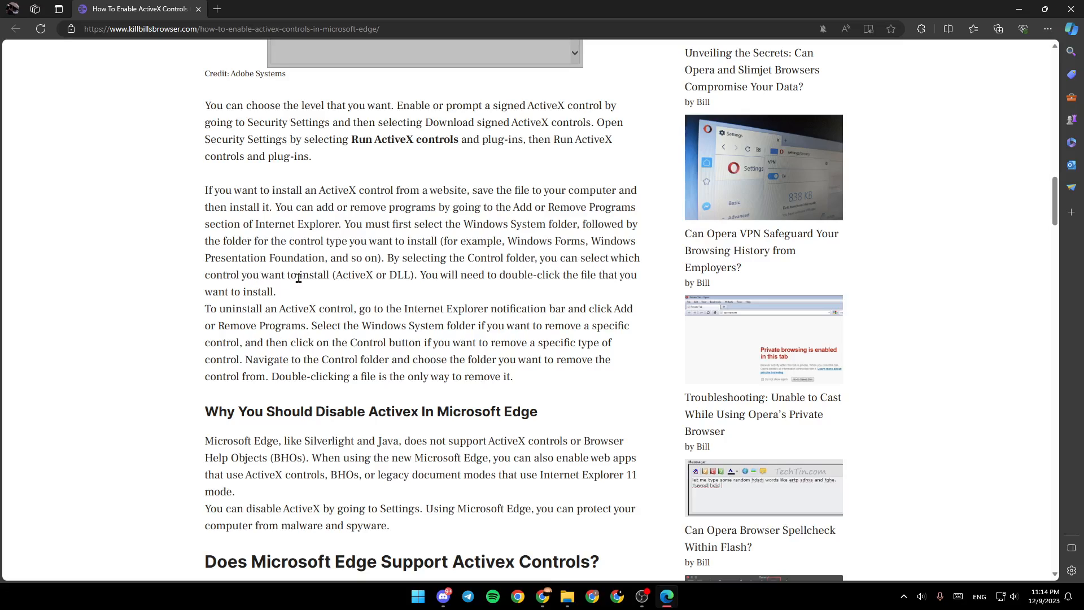
mouse_move(373, 280)
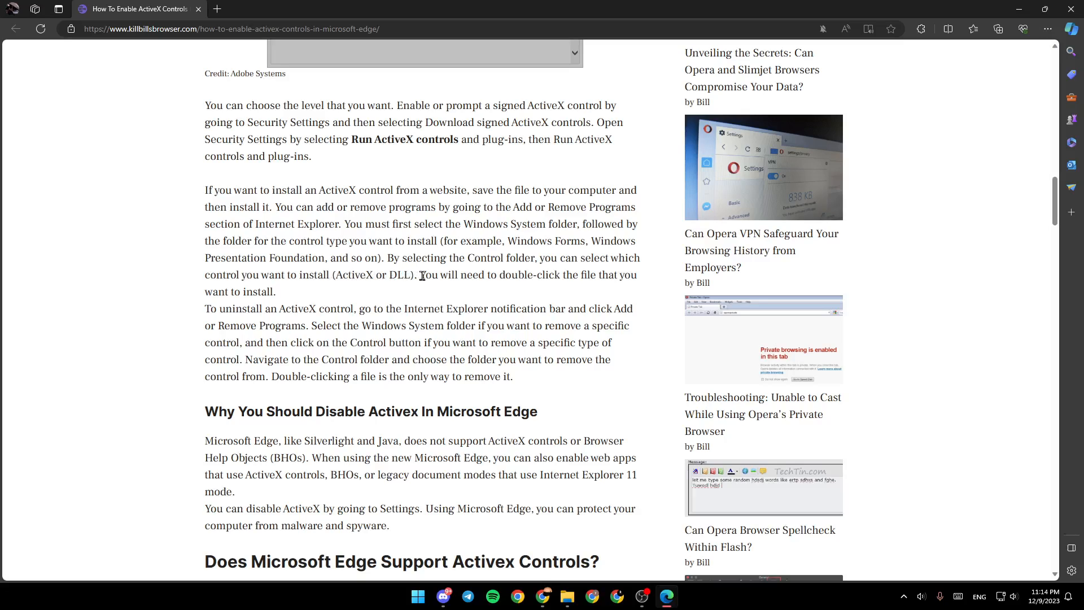
mouse_move(572, 282)
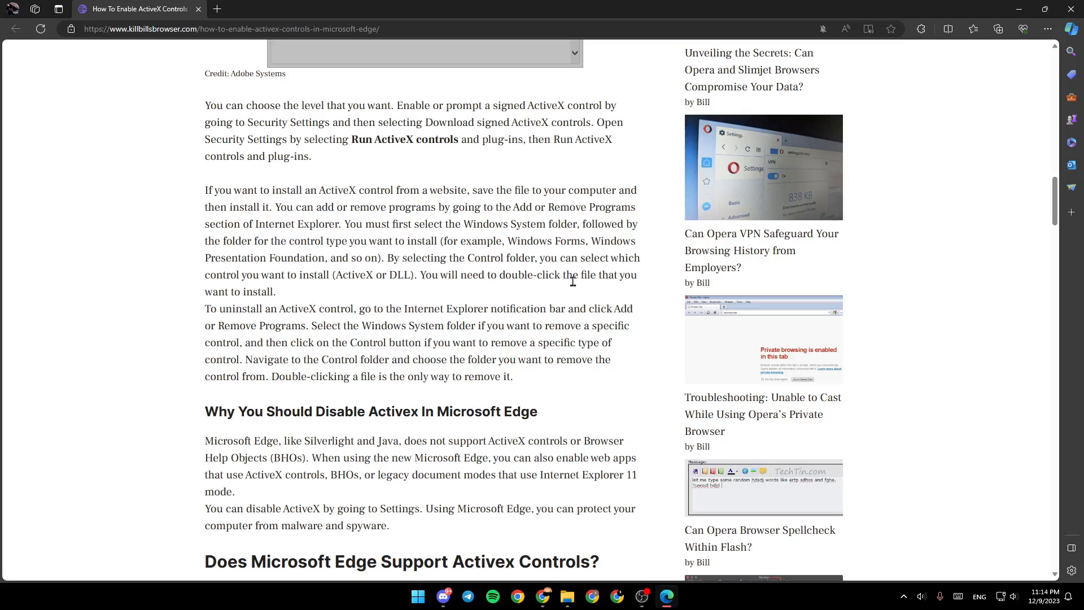
mouse_move(282, 295)
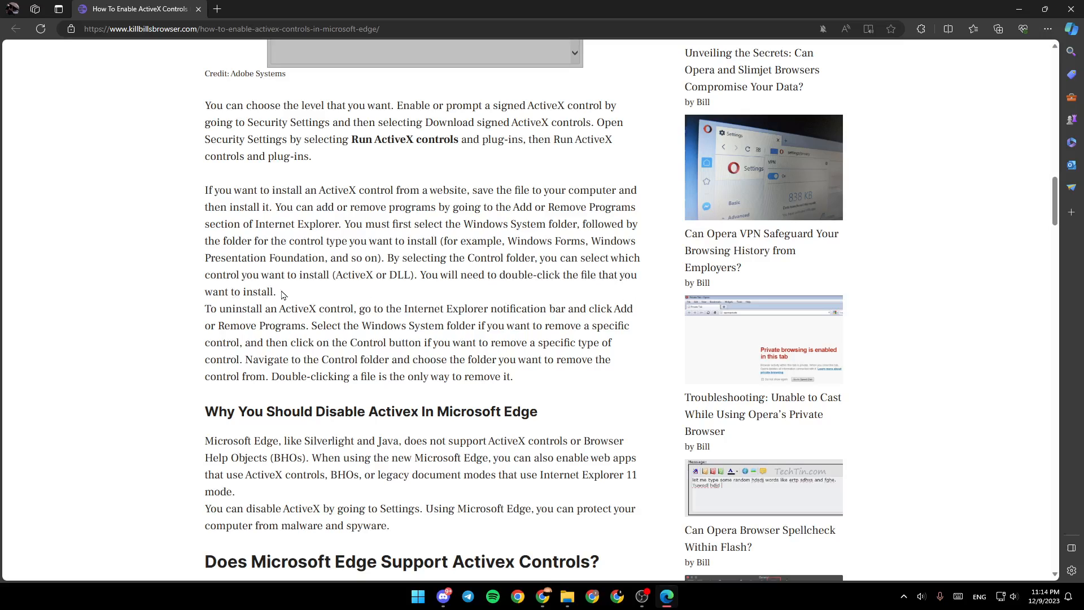
mouse_move(263, 311)
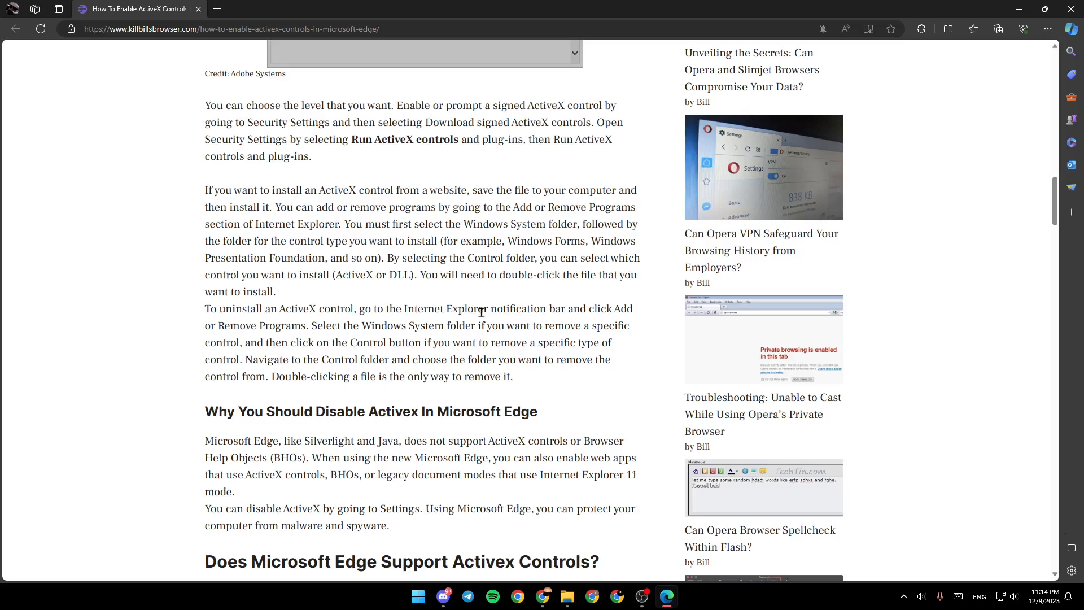
mouse_move(581, 307)
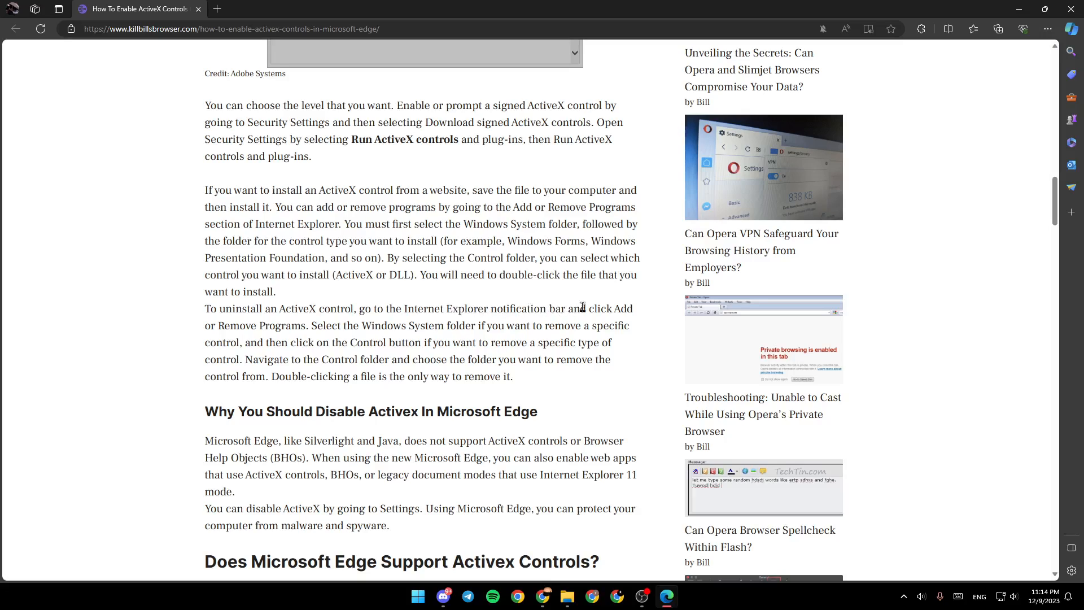
mouse_move(259, 321)
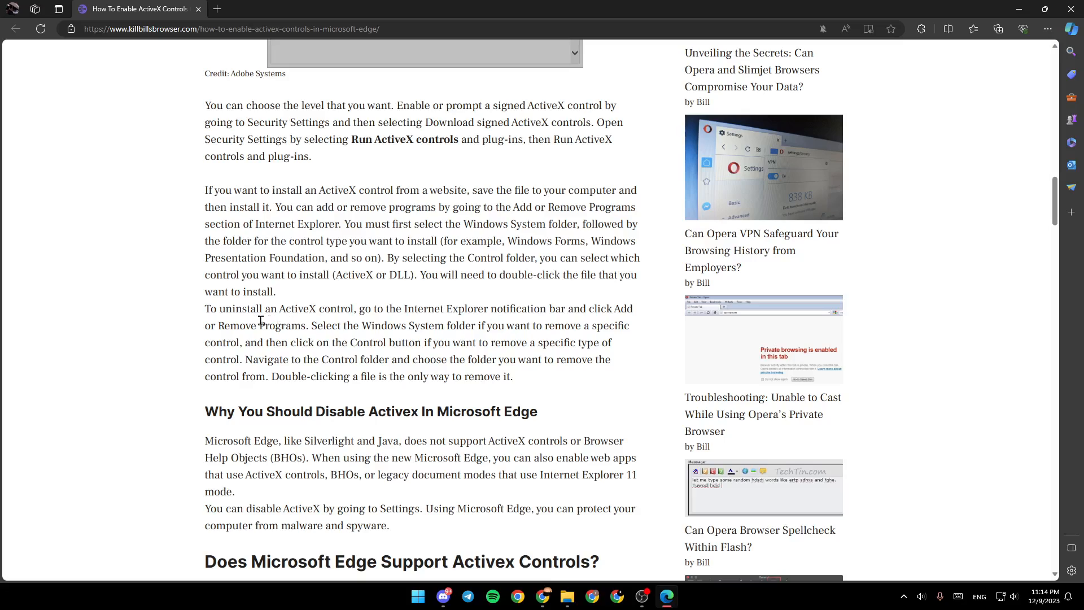
mouse_move(445, 332)
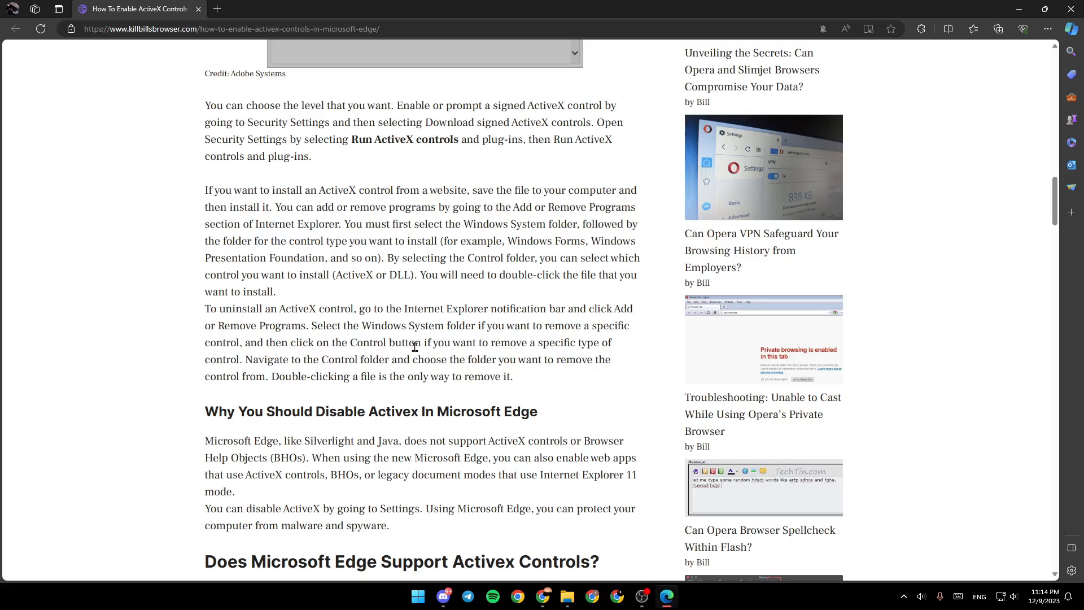
mouse_move(581, 347)
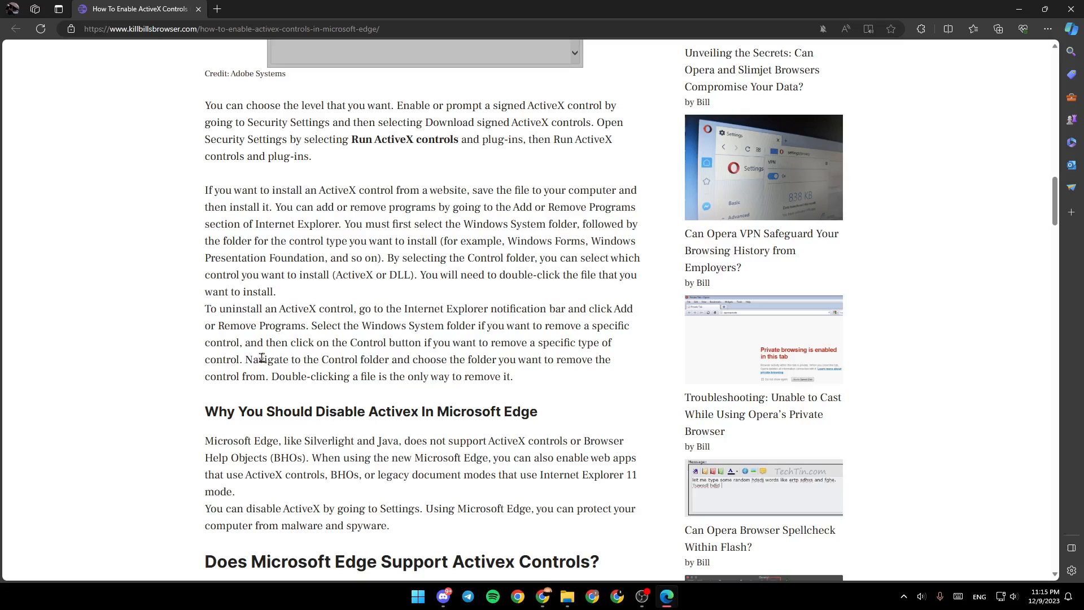
mouse_move(414, 364)
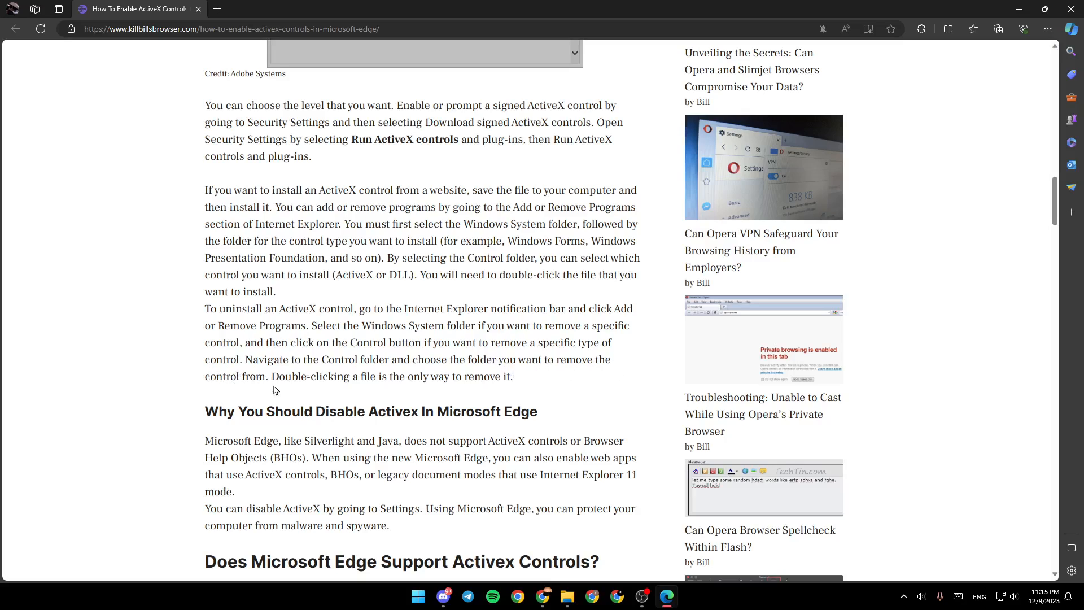
mouse_move(376, 381)
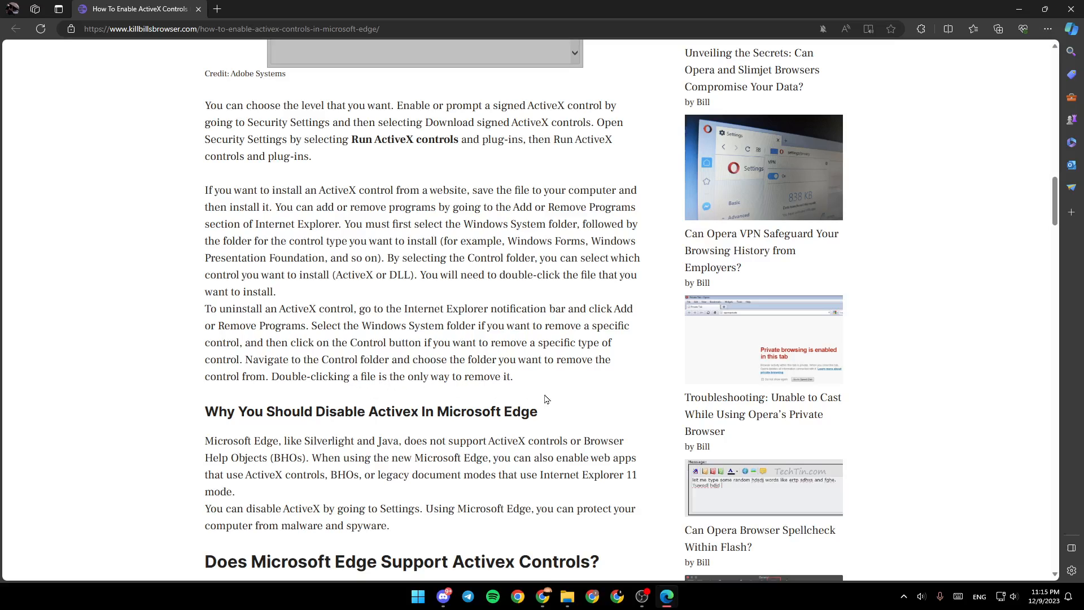
mouse_move(102, 410)
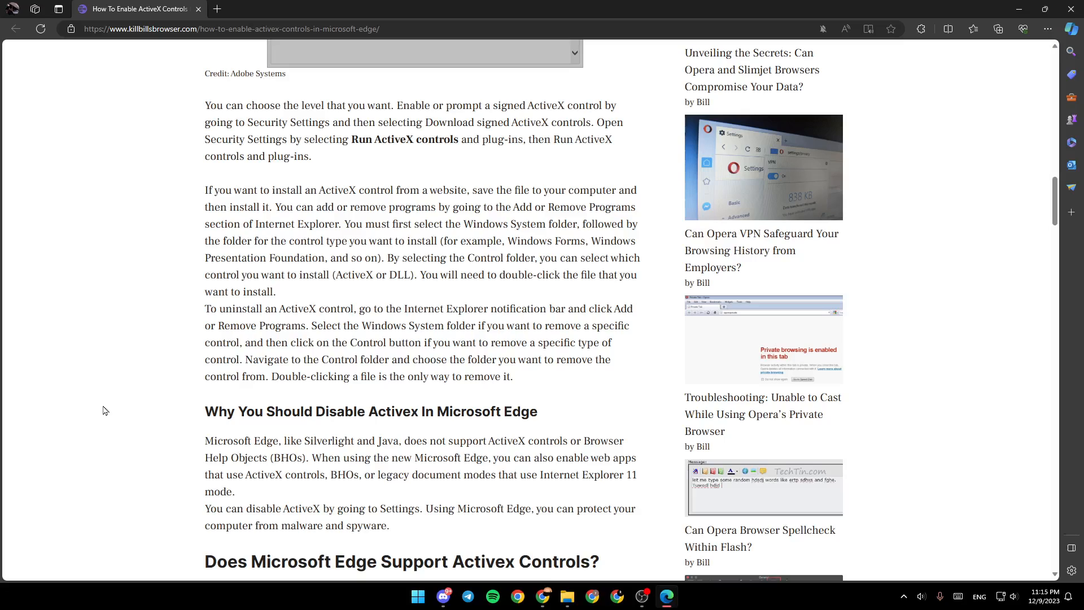